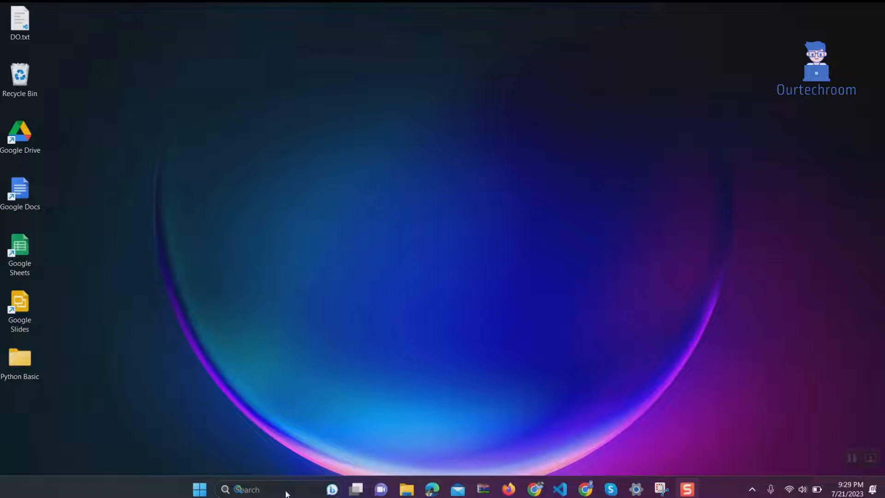
Search for cmd and launch Command Prompt with administrator rights.
{"action": "type", "text": "cmd"}
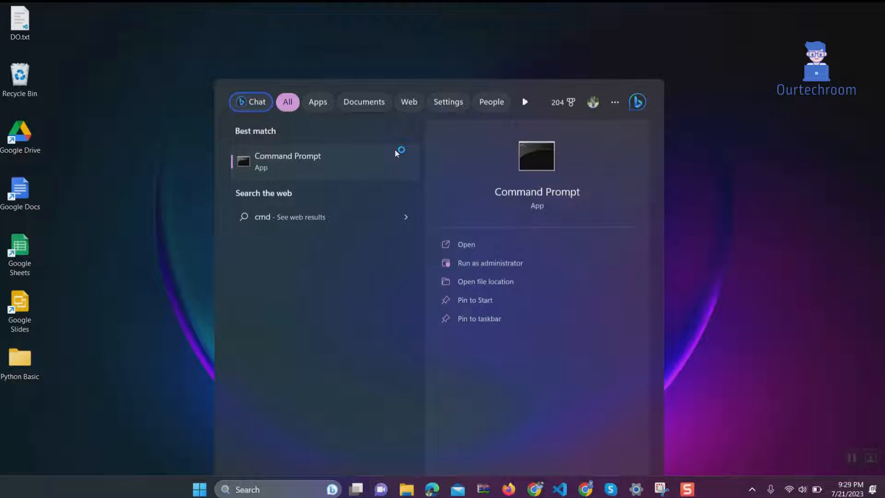
{"action": "left_click", "coordinate": [490, 262]}
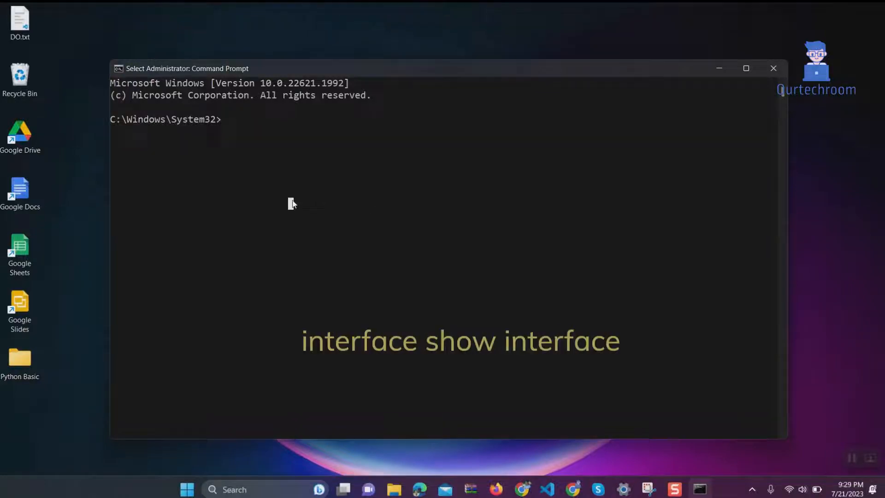
Run netsh interface show interface to list Wi-Fi and Ethernet interface states.
{"action": "type", "text": "netsh"}
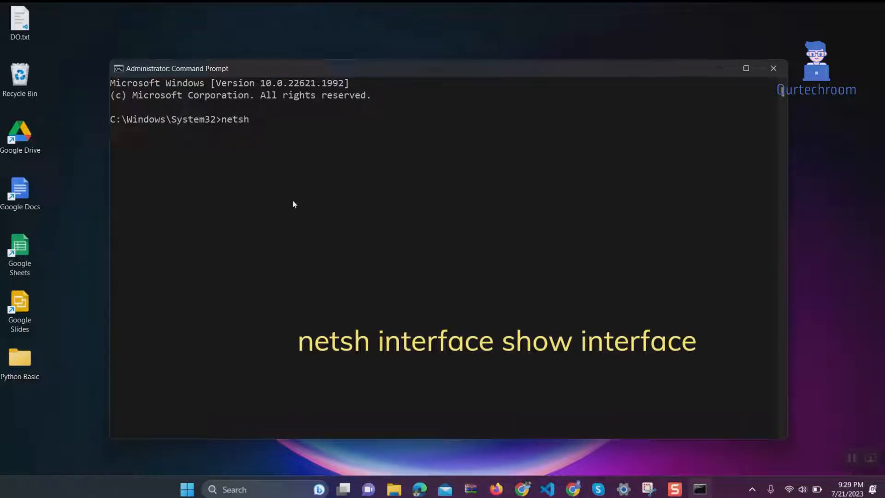
{"action": "type", "text": "interface"}
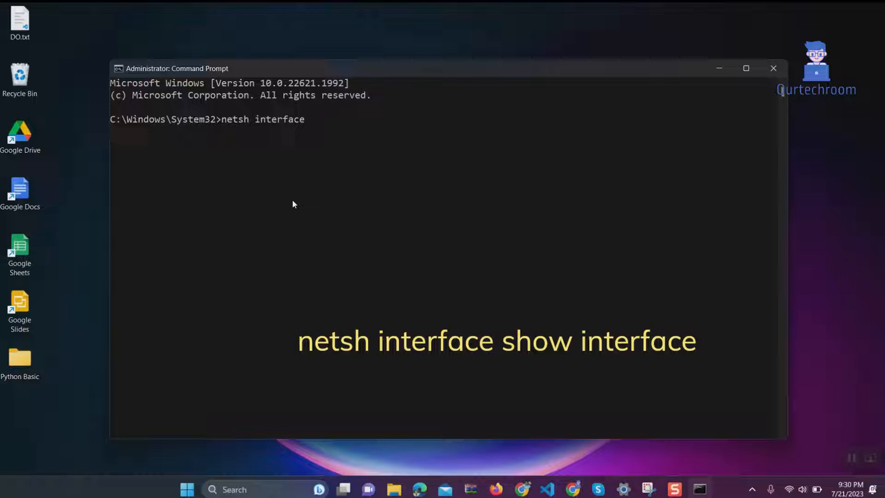
{"action": "type", "text": "show interf"}
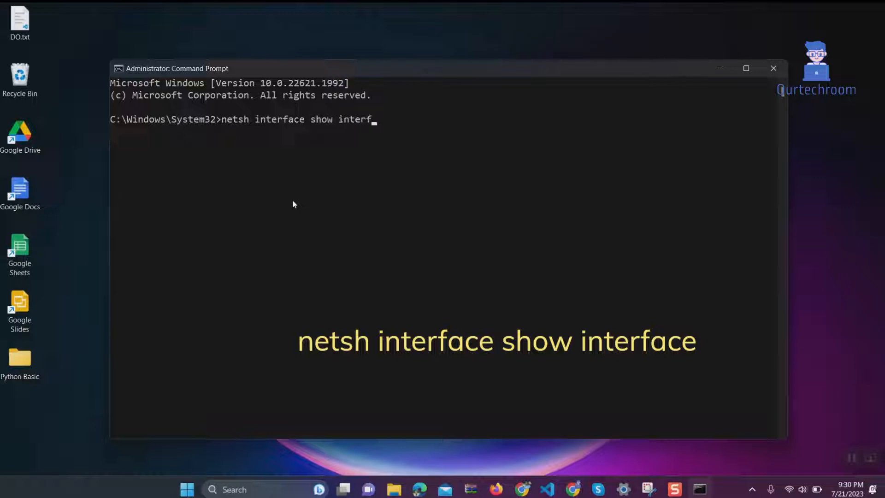
{"action": "type", "text": "ace"}
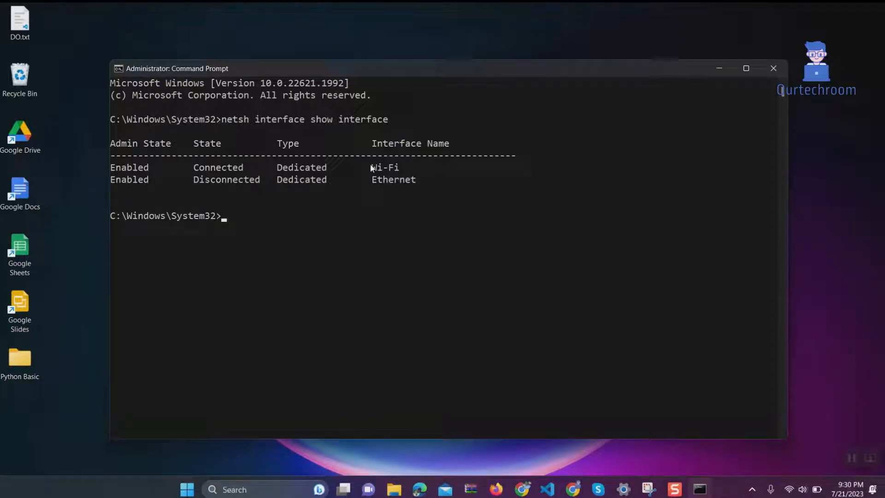
Run netsh interface set interface "Wi-Fi" admin=disable to turn Wi-Fi off.
{"action": "left_click", "coordinate": [379, 179]}
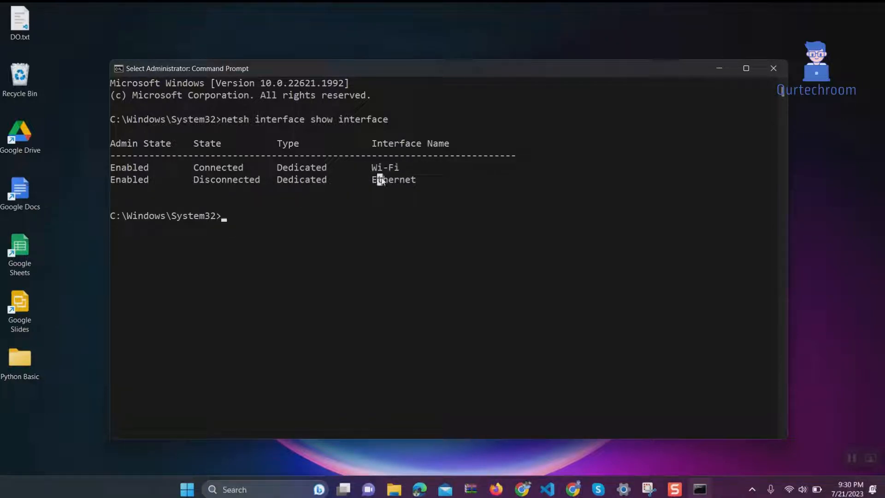
{"action": "mouse_move", "coordinate": [271, 222]}
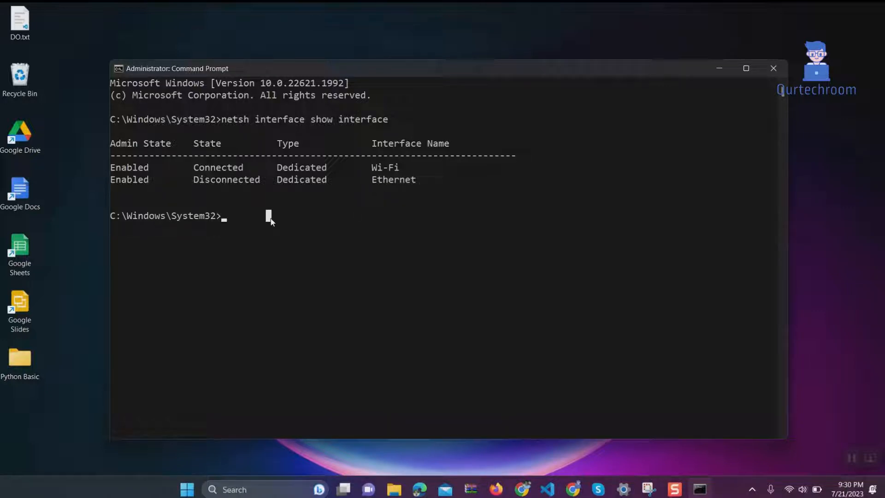
{"action": "type", "text": "netsh int"}
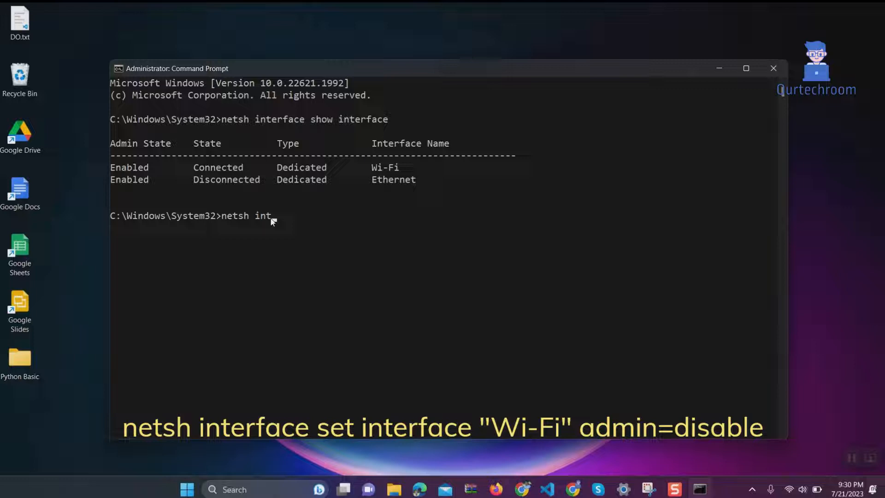
{"action": "type", "text": "erface"}
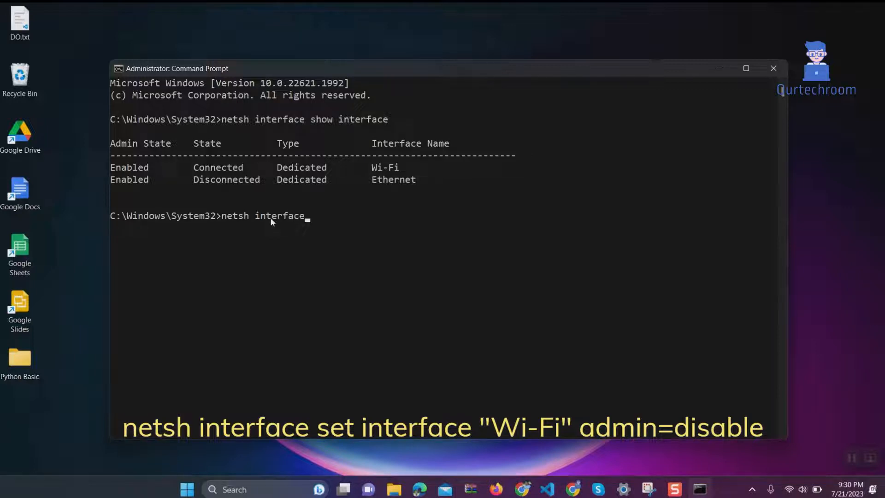
{"action": "type", "text": "set interface"}
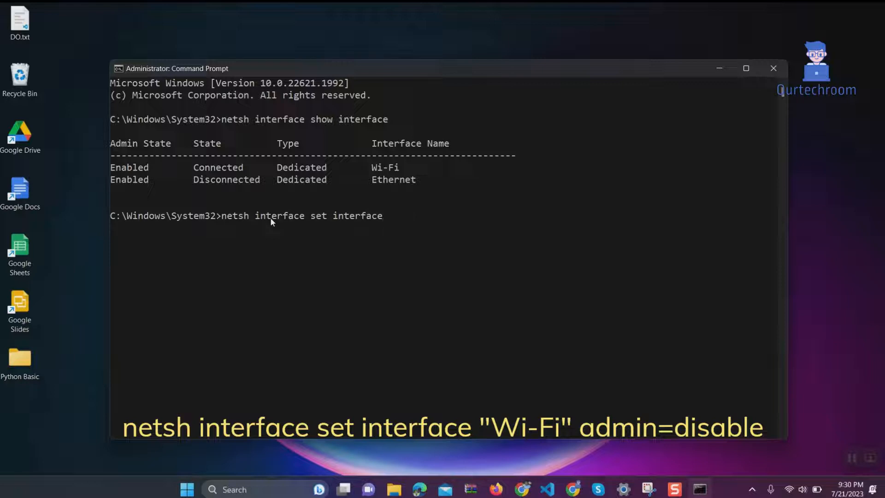
{"action": "mouse_move", "coordinate": [388, 232]}
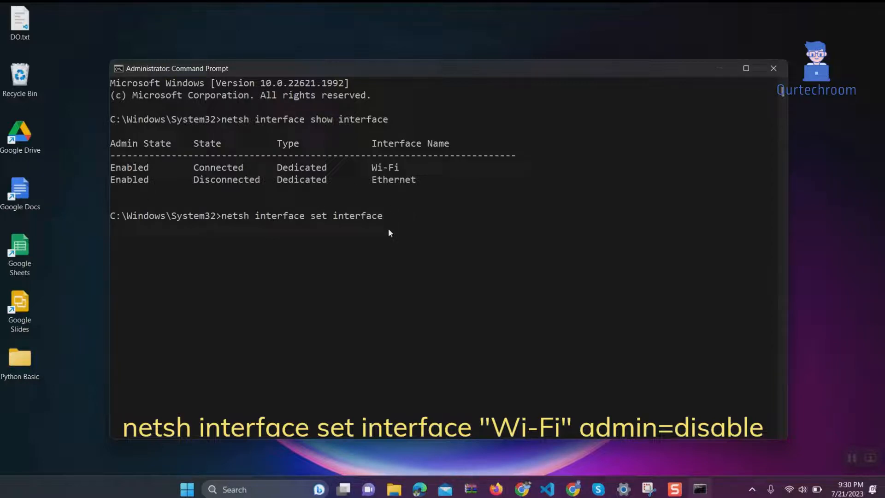
{"action": "type", "text": "\"W"}
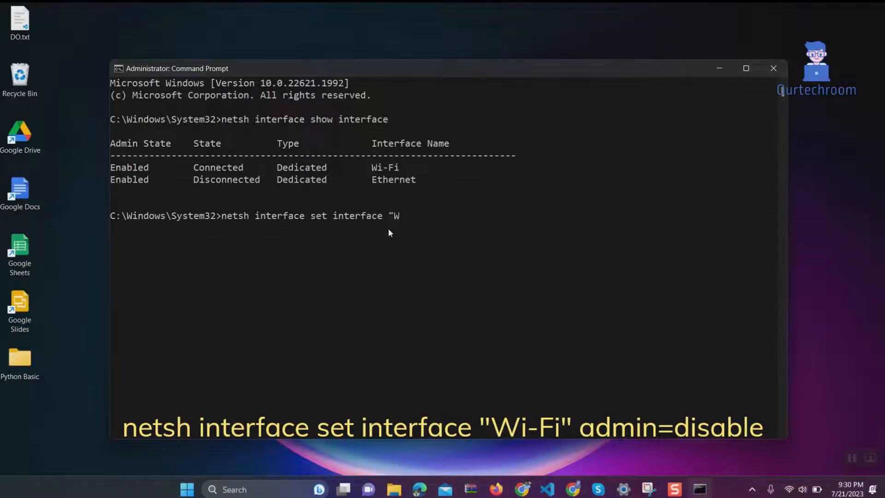
{"action": "type", "text": "i-Fi"}
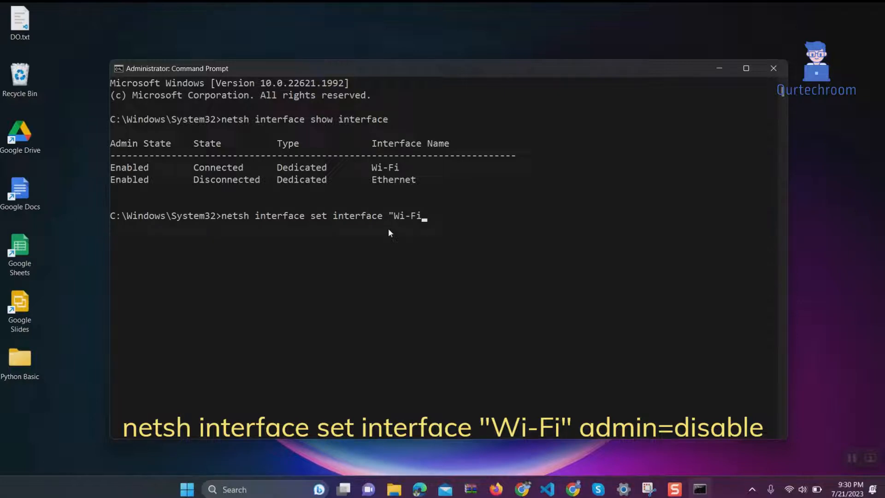
{"action": "type", "text": "\" admin"}
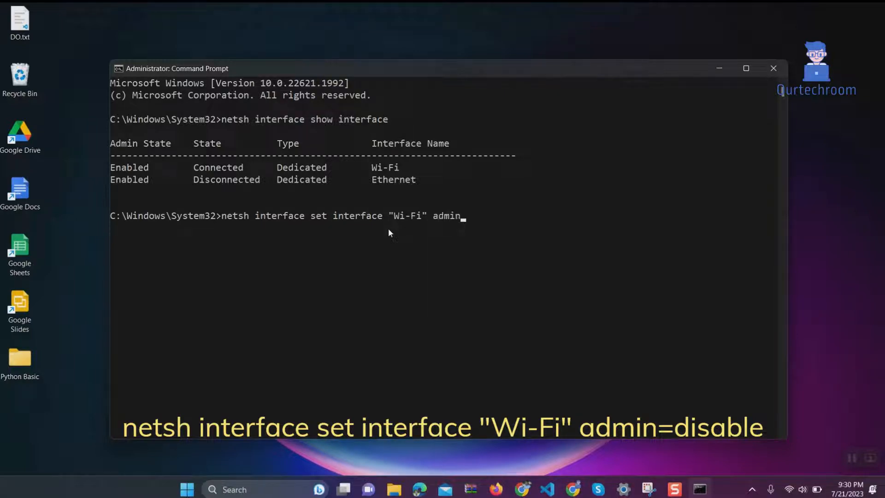
{"action": "type", "text": "=disable"}
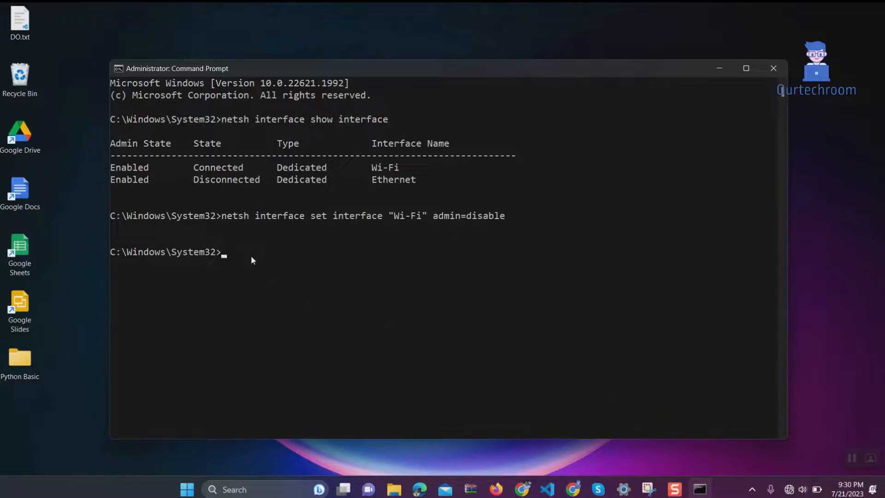
Run netsh interface set interface "Wi-Fi" admin=enable to turn Wi-Fi back on.
{"action": "type", "text": "netsh interface set interface \"Wi-Fi\" admin=d"}
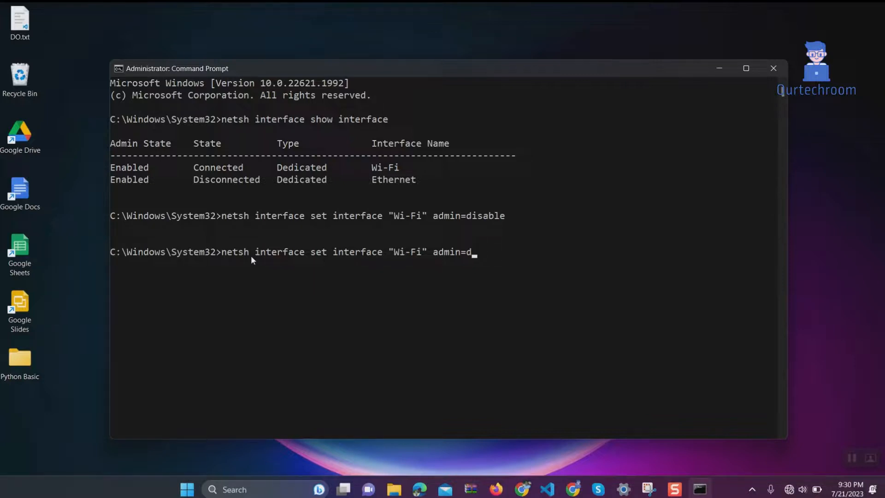
{"action": "type", "text": "enable"}
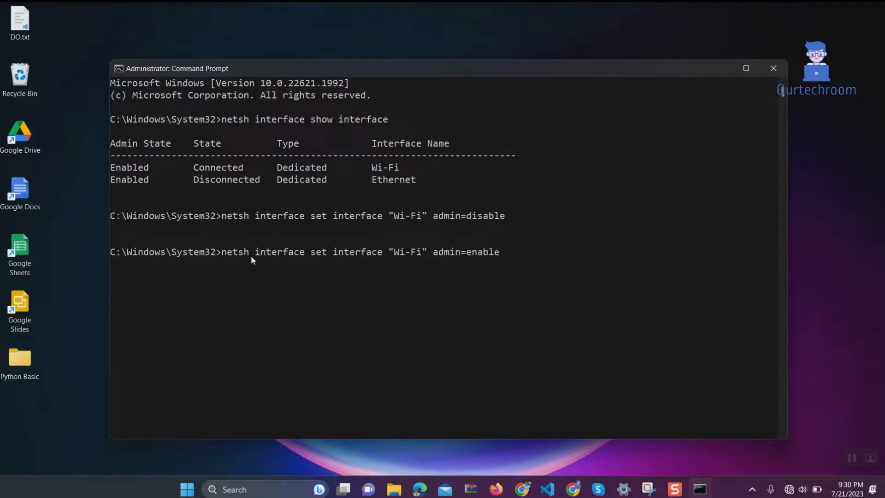
{"action": "key", "text": "enter"}
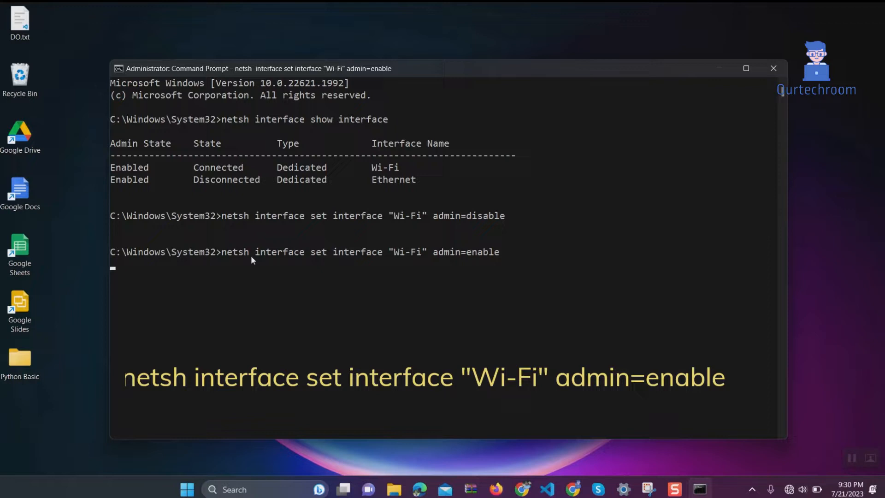
{"action": "key", "text": "enter"}
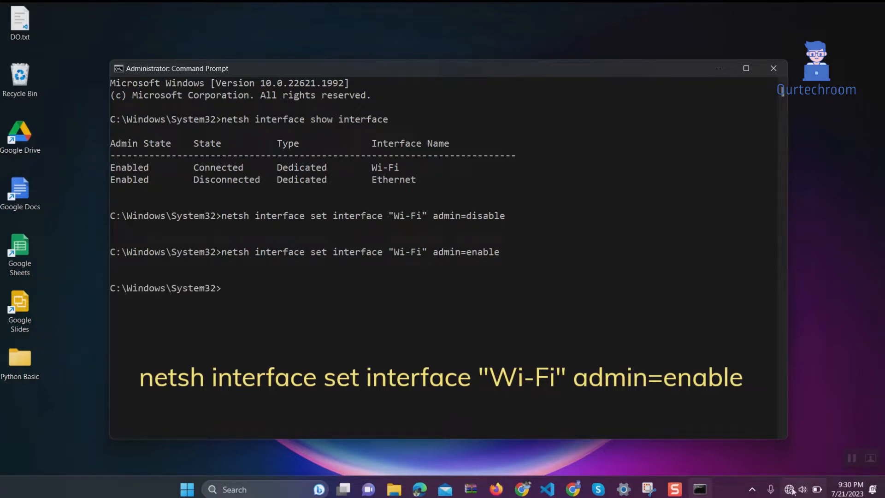
{"action": "mouse_move", "coordinate": [684, 393]}
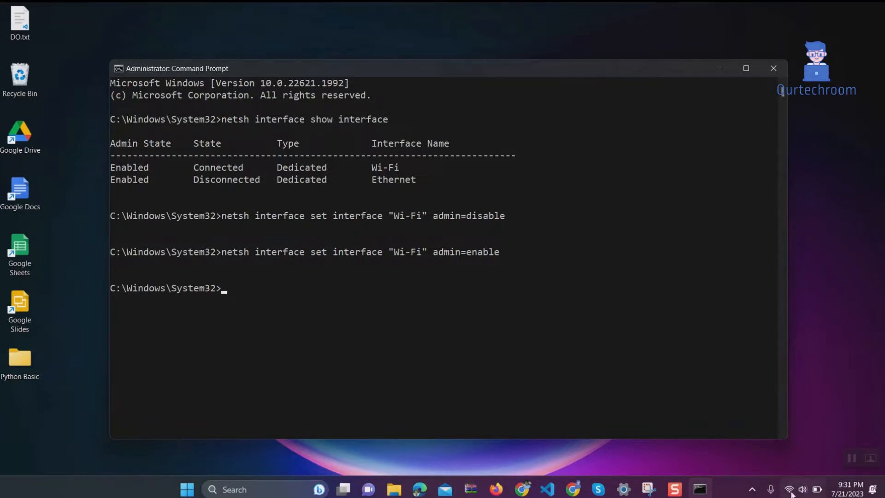
{"action": "mouse_move", "coordinate": [274, 335]}
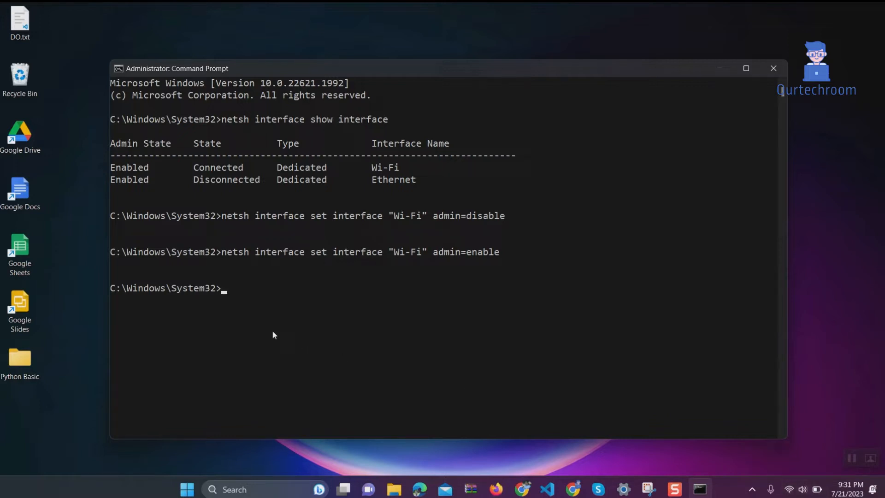